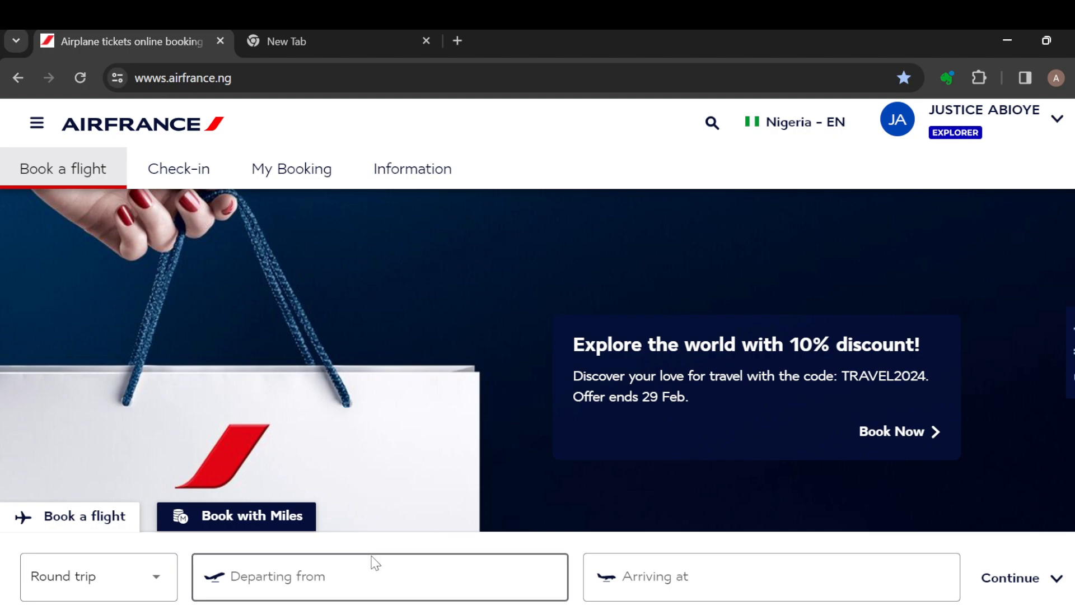
{"action": "mouse_move", "coordinate": [364, 177]}
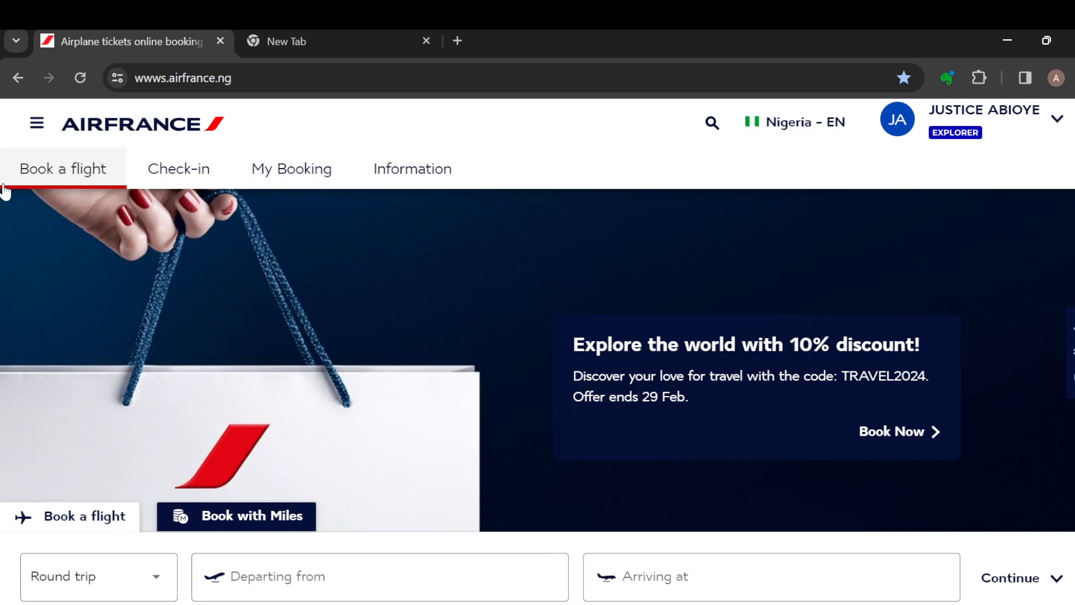
{"action": "mouse_move", "coordinate": [304, 158]}
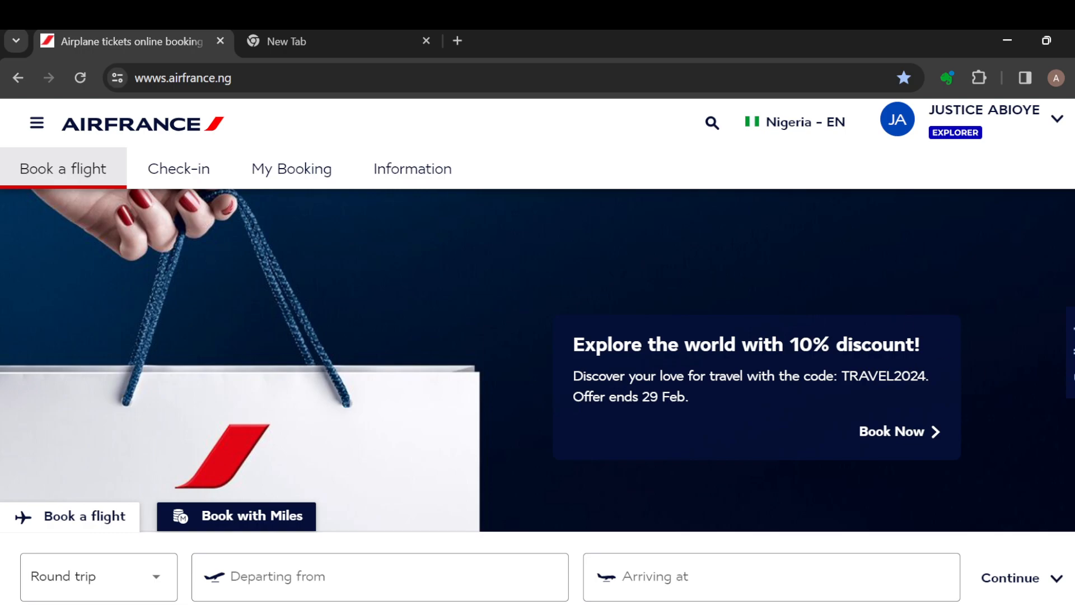
Go to the Air France Check-in page, which shows no flights available for check-in
{"action": "scroll", "scroll_direction": "down", "scroll_amount": 3}
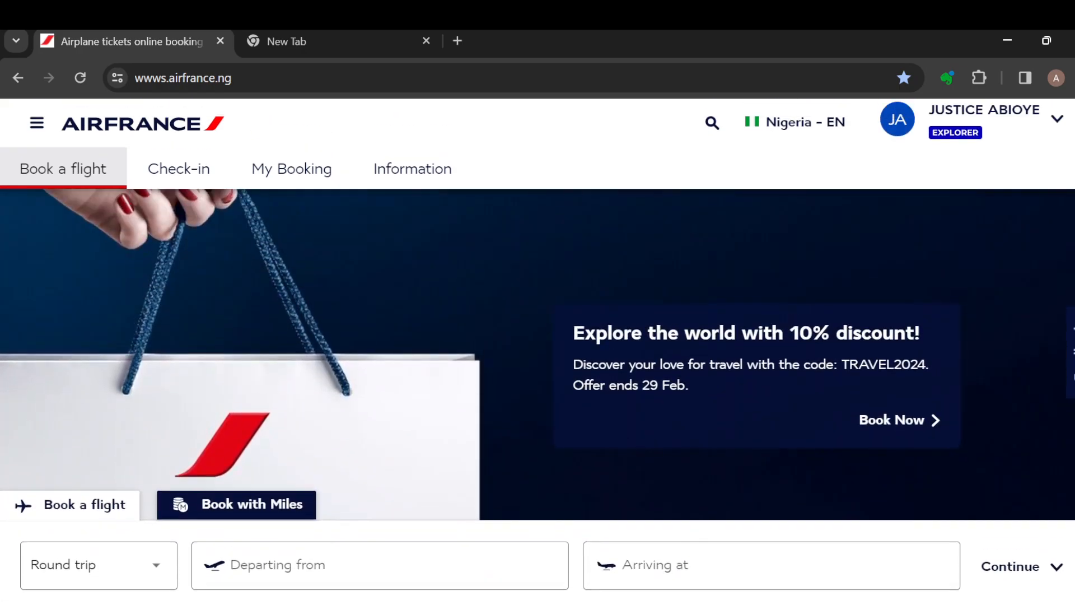
{"action": "mouse_move", "coordinate": [187, 177]}
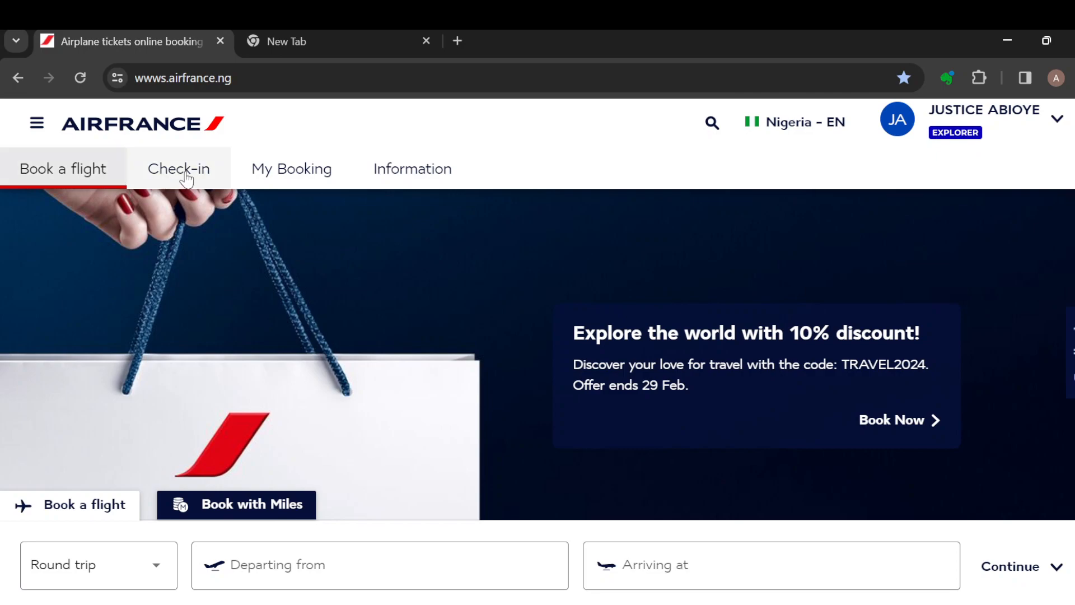
{"action": "left_click", "coordinate": [179, 169]}
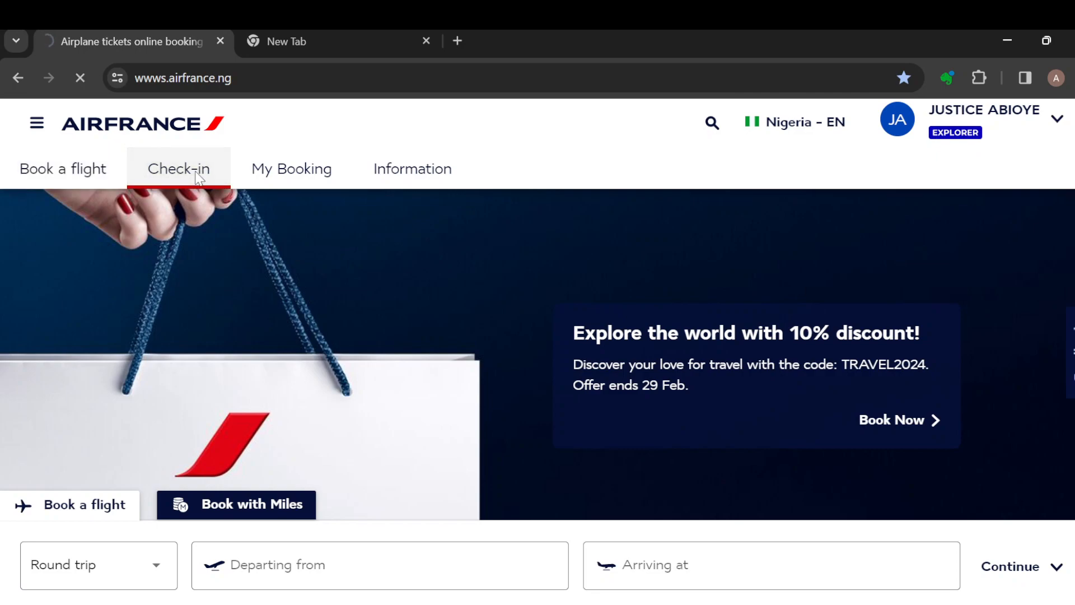
{"action": "left_click", "coordinate": [178, 169]}
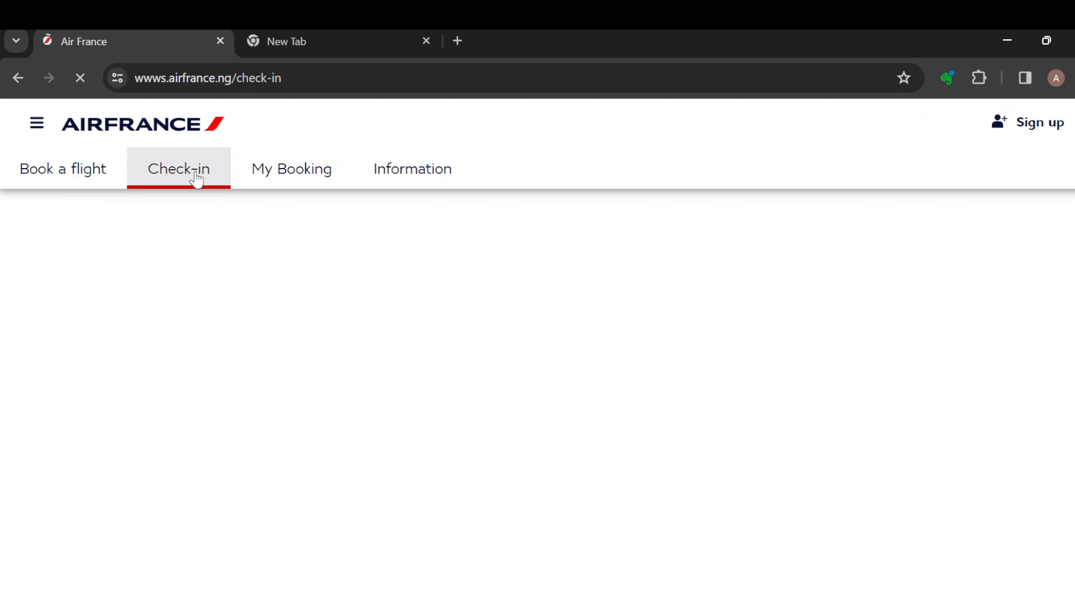
{"action": "left_click", "coordinate": [179, 169]}
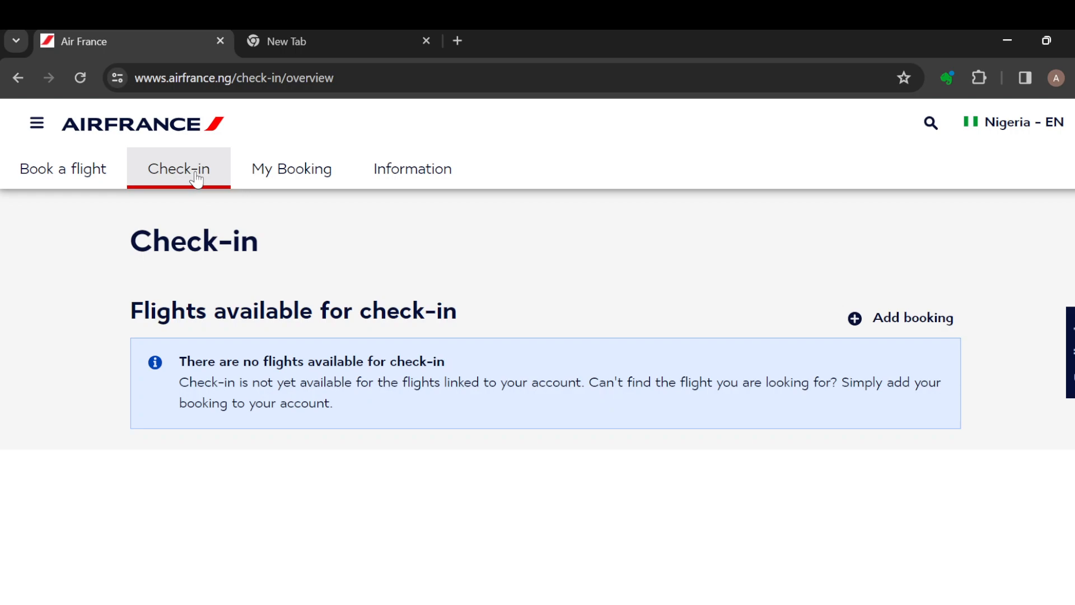
{"action": "mouse_move", "coordinate": [415, 317]}
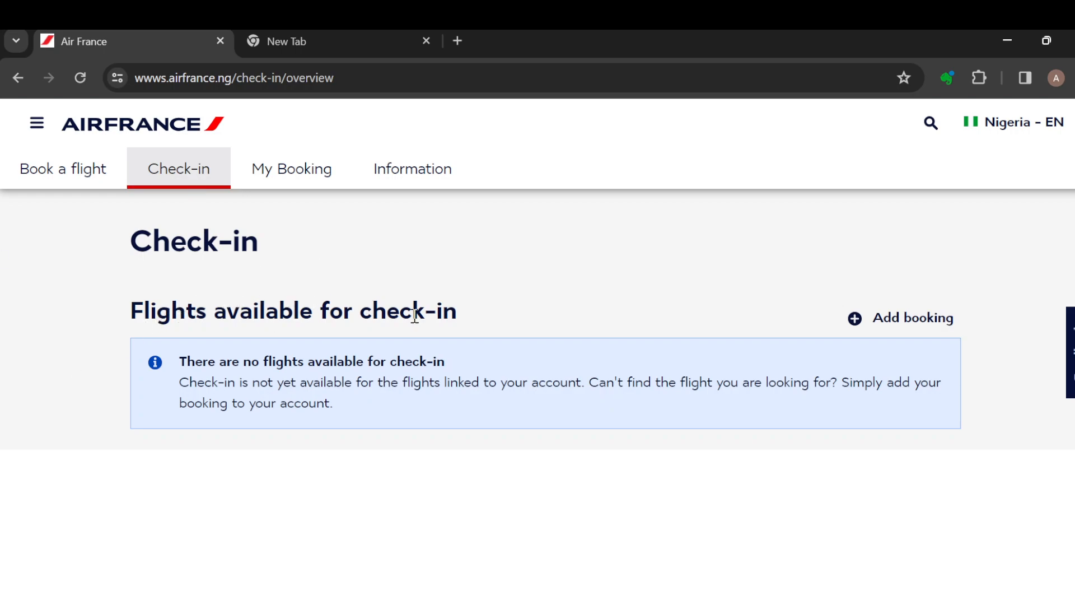
{"action": "mouse_move", "coordinate": [420, 405]}
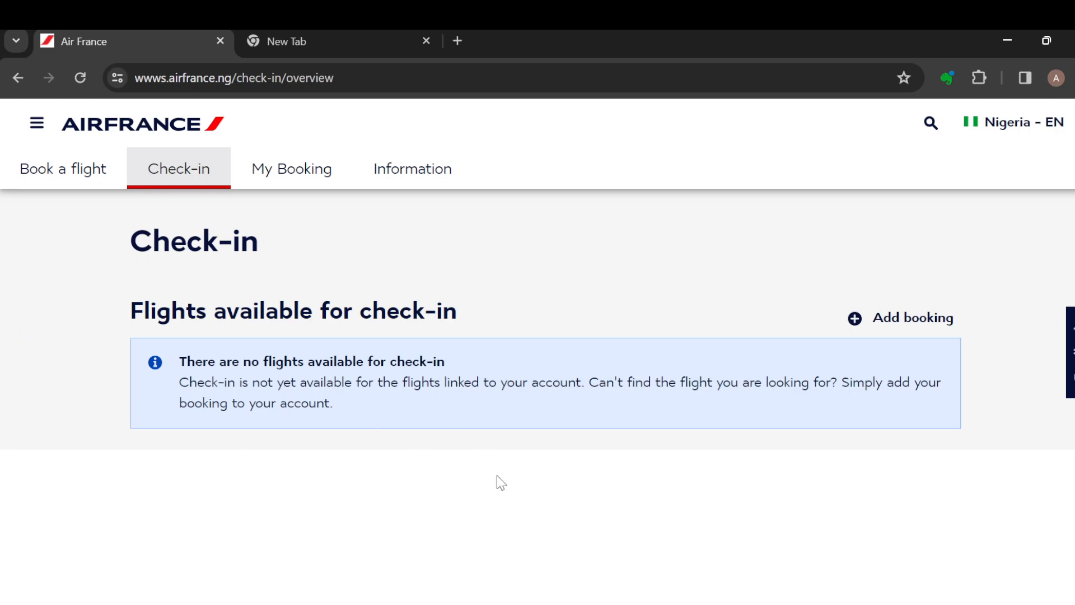
{"action": "mouse_move", "coordinate": [838, 315]}
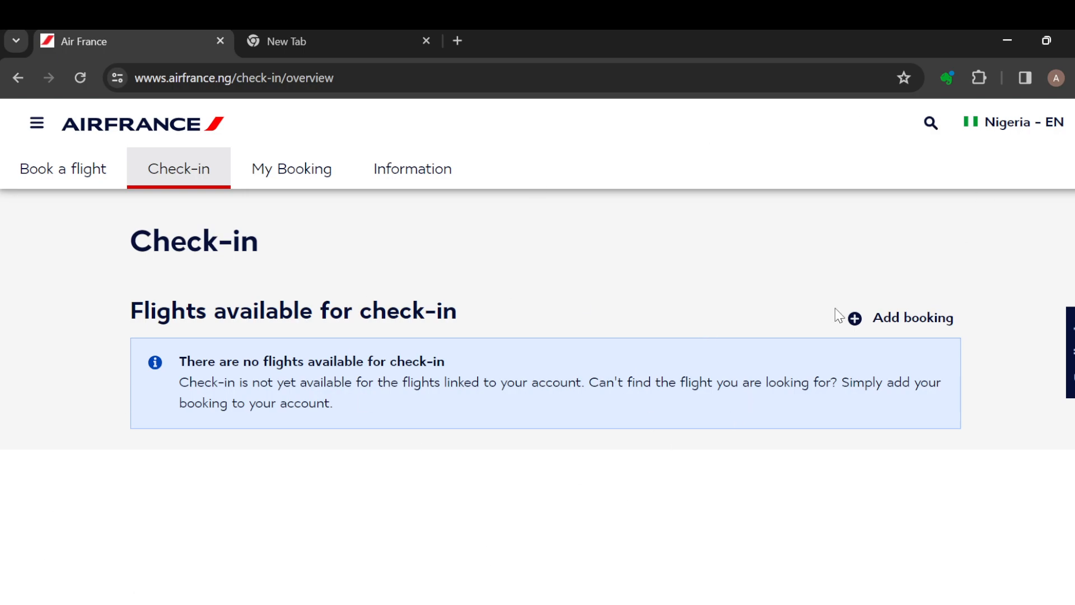
{"action": "mouse_move", "coordinate": [572, 299]}
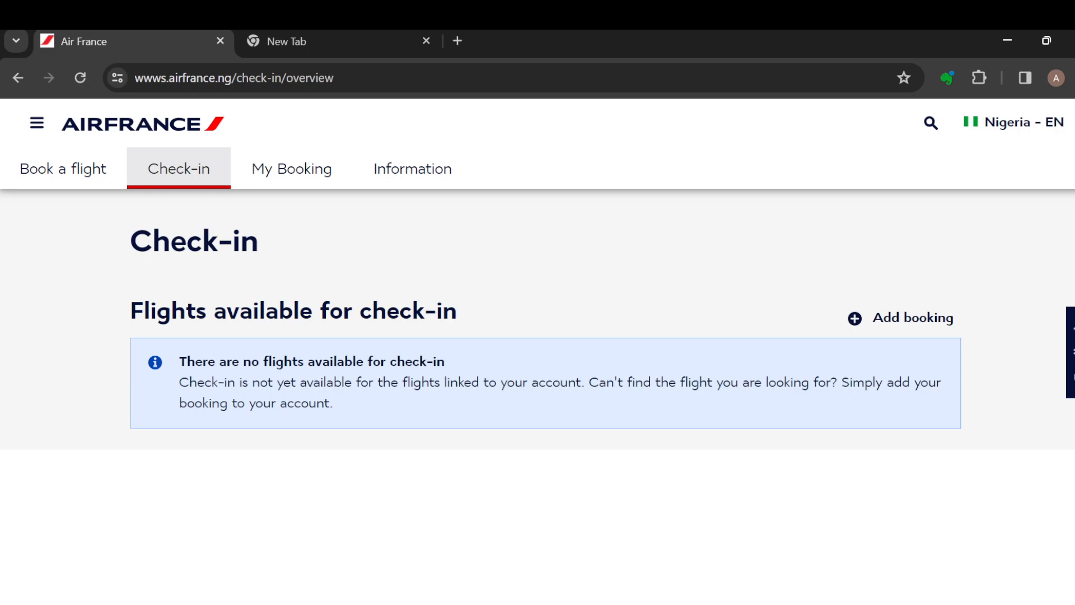
{"action": "mouse_move", "coordinate": [590, 558]}
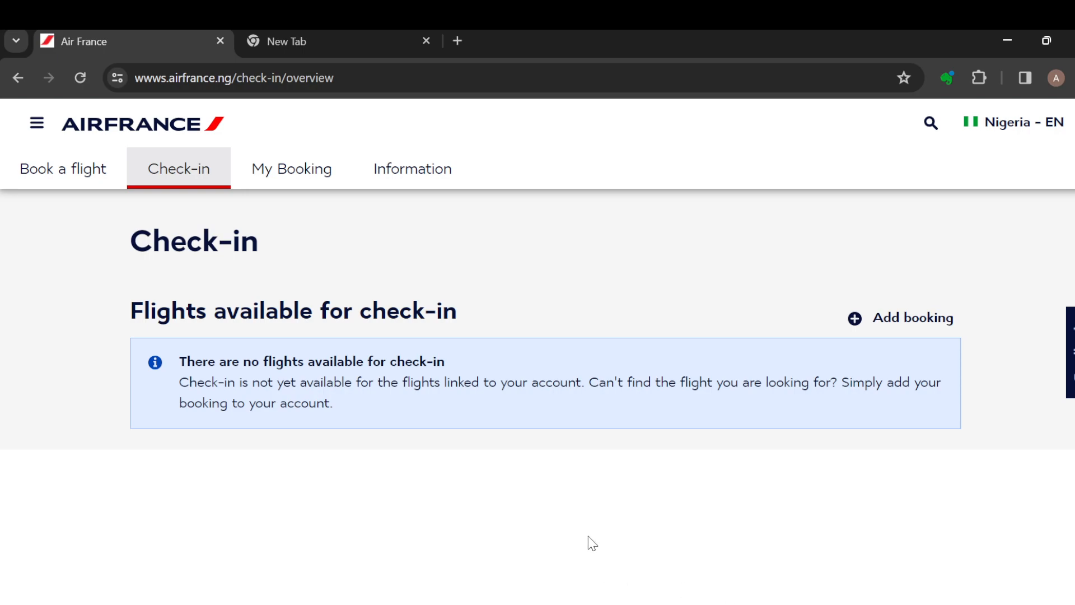
{"action": "mouse_move", "coordinate": [88, 201]}
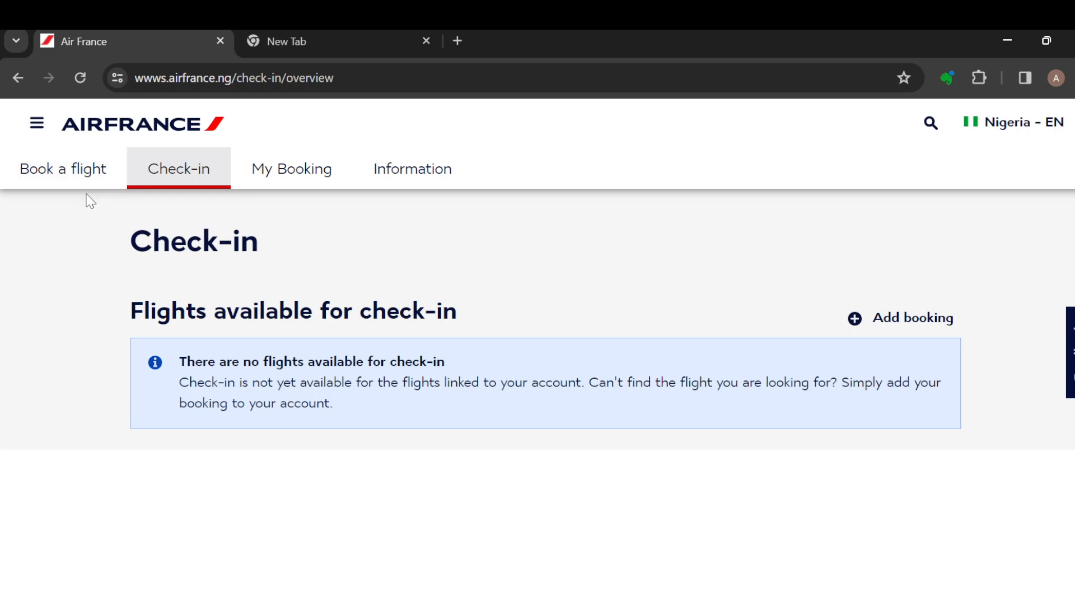